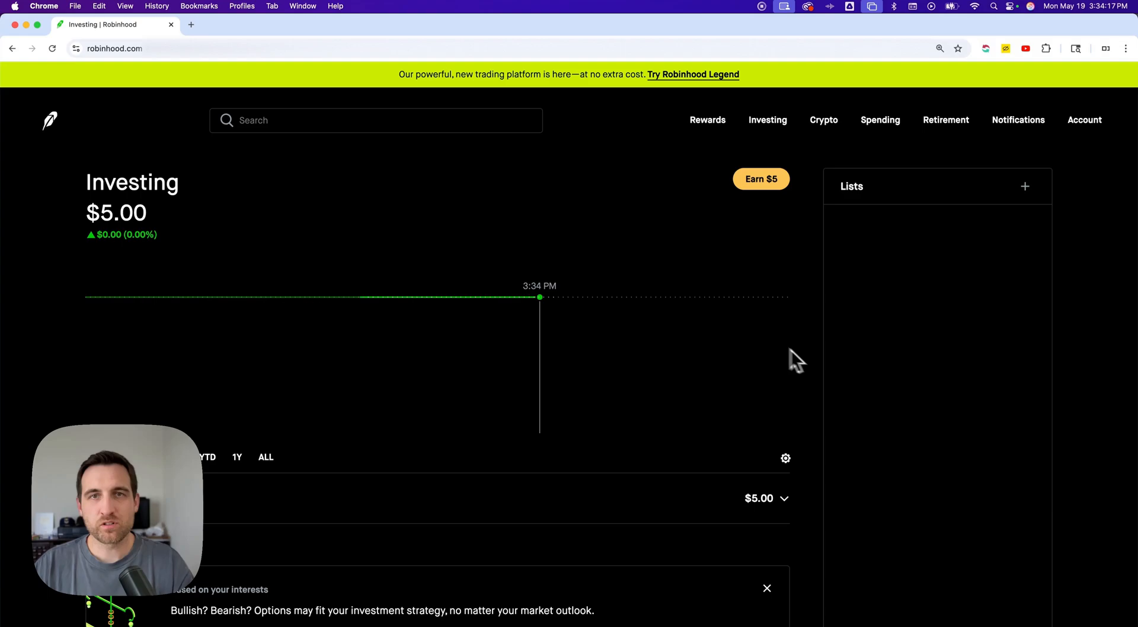
{"action": "mouse_move", "coordinate": [447, 134]}
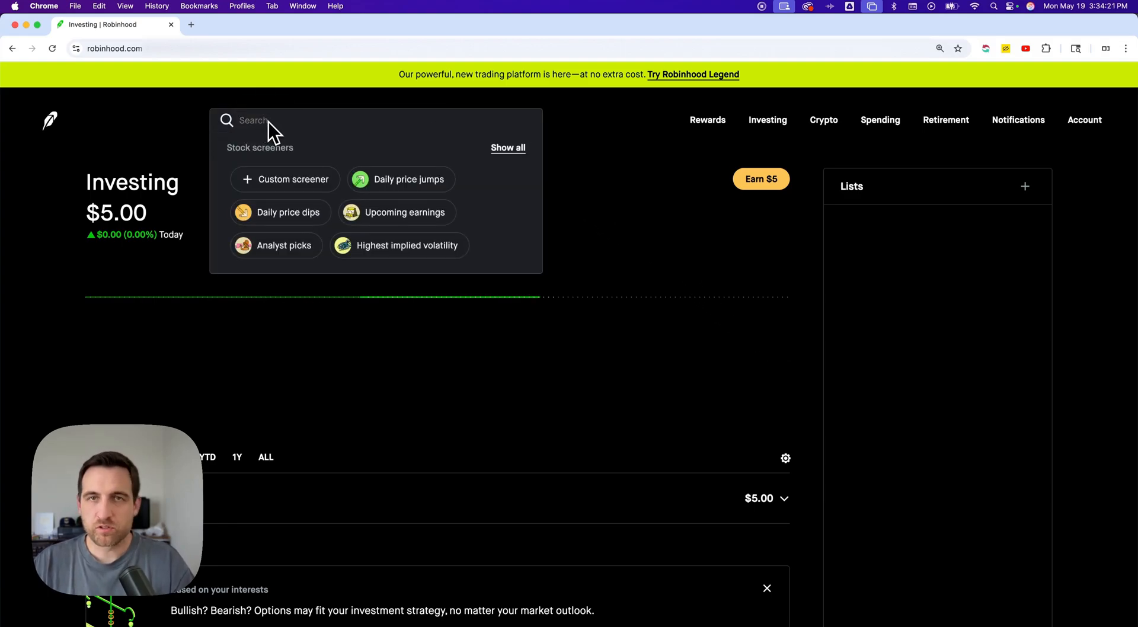
- Search Robinhood for 'apple' to list matching stocks
{"action": "type", "text": "apple"}
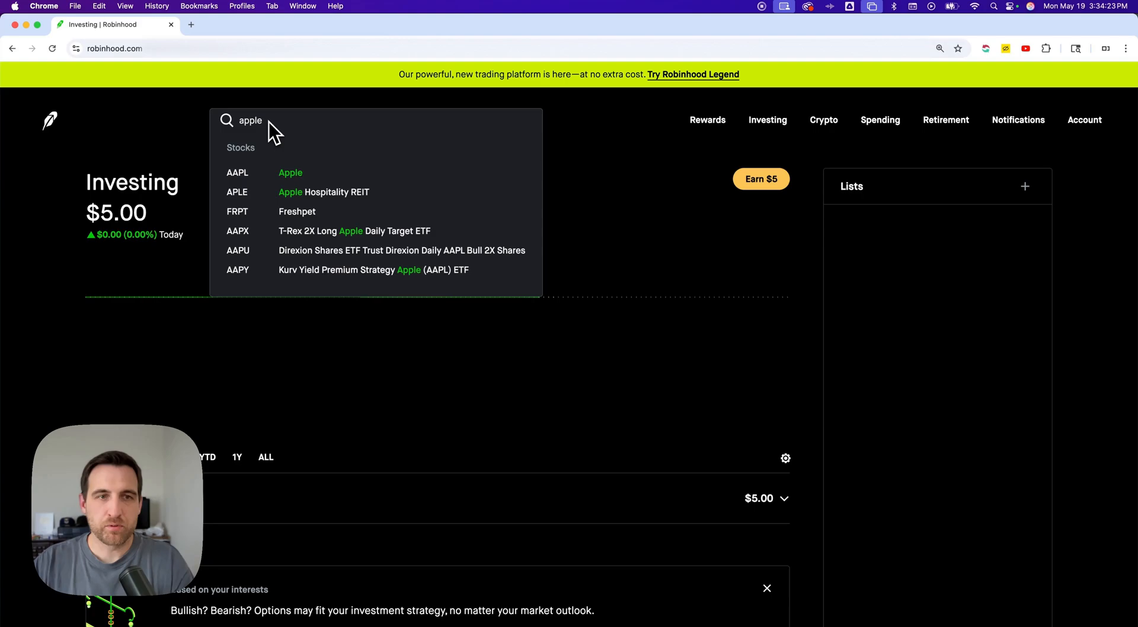
- Open the Apple (AAPL) stock page from the search results
{"action": "left_click", "coordinate": [290, 172]}
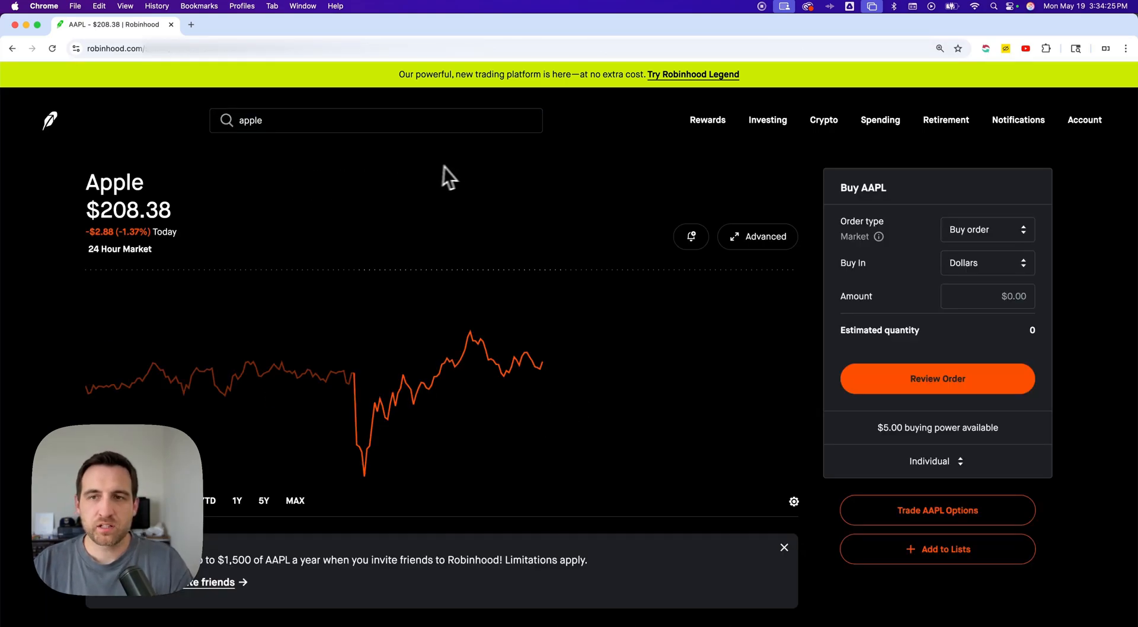
{"action": "mouse_move", "coordinate": [459, 174]}
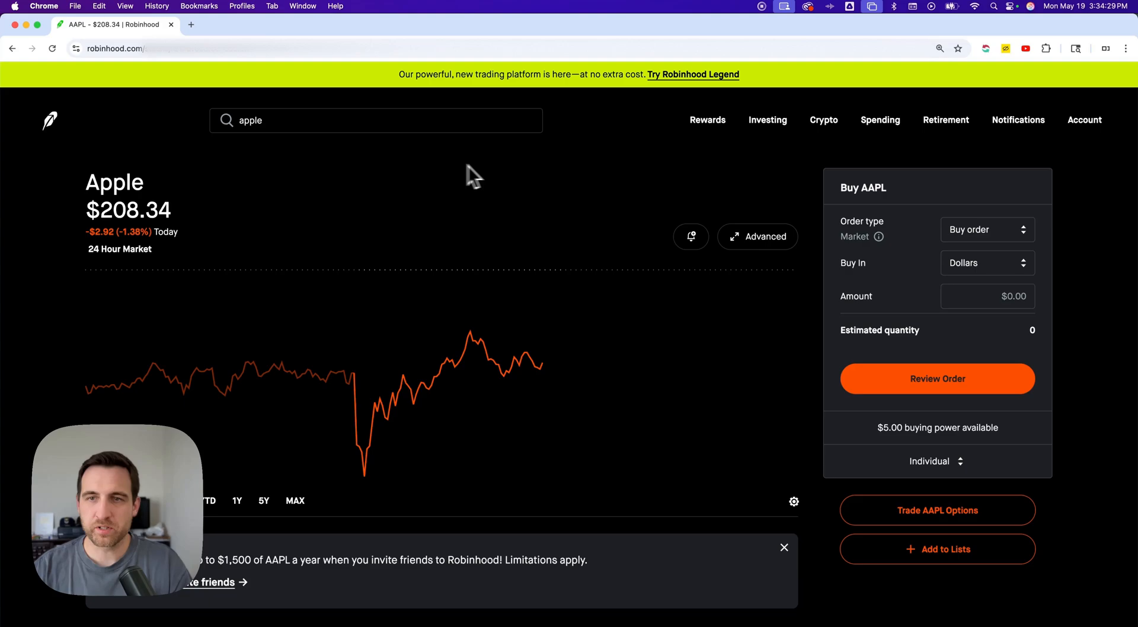
{"action": "mouse_move", "coordinate": [896, 205]}
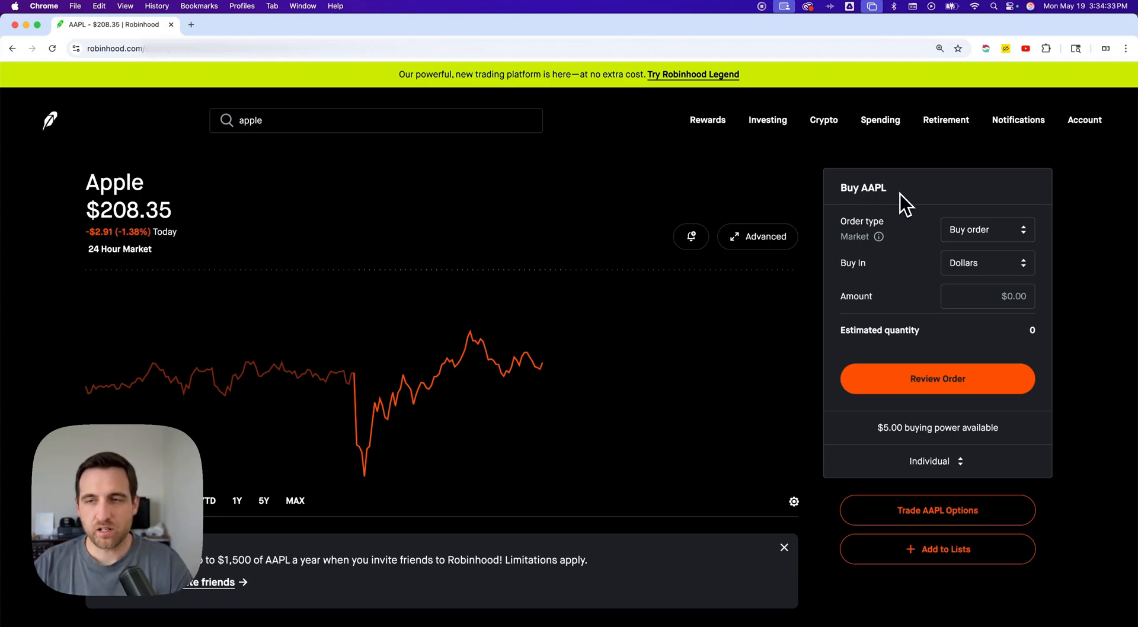
{"action": "left_click", "coordinate": [987, 230]}
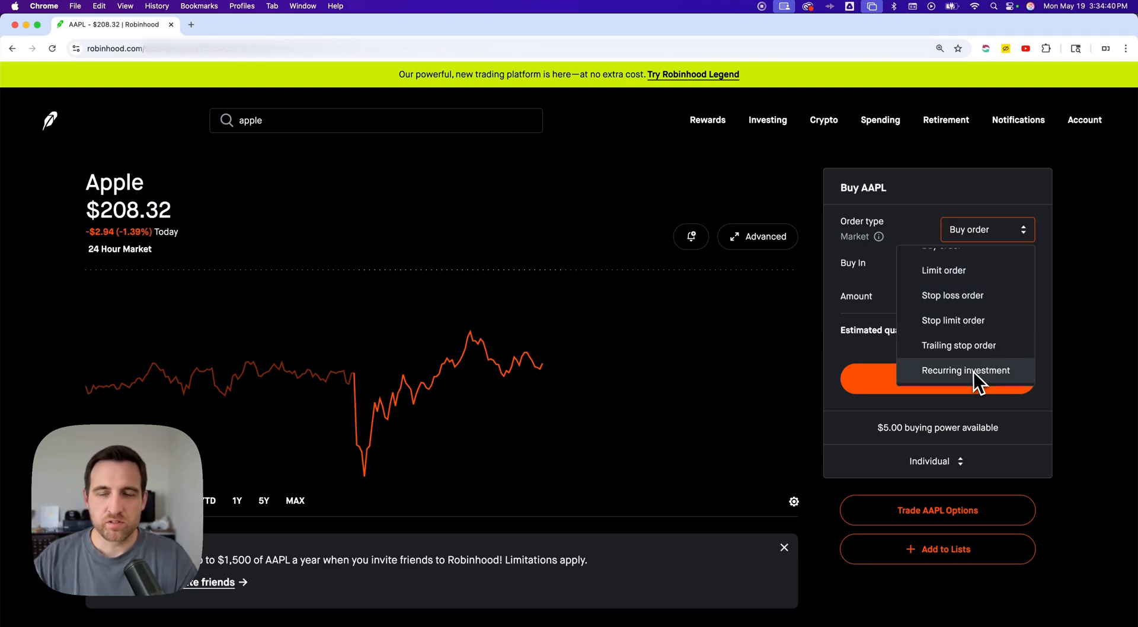
{"action": "mouse_move", "coordinate": [976, 203]}
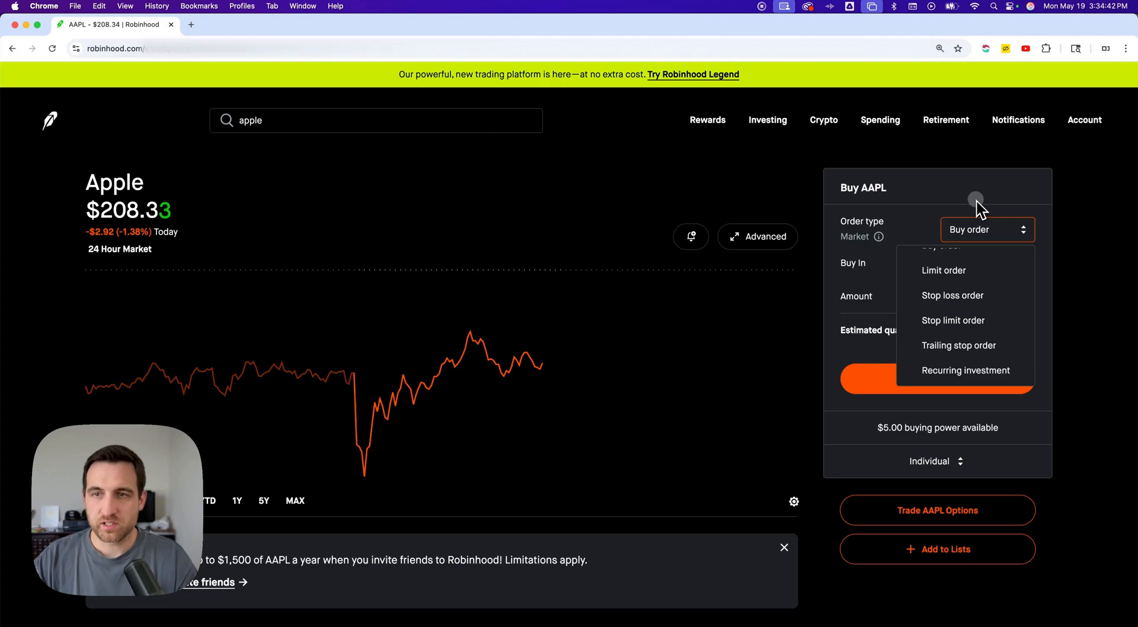
{"action": "left_click", "coordinate": [986, 263]}
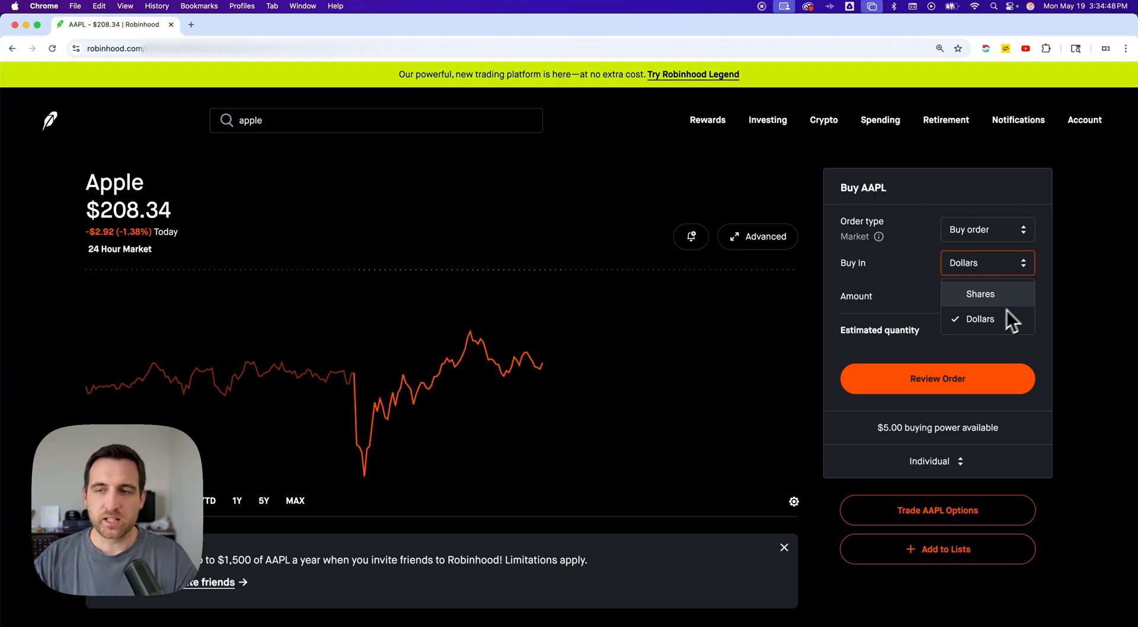
{"action": "left_click", "coordinate": [979, 319]}
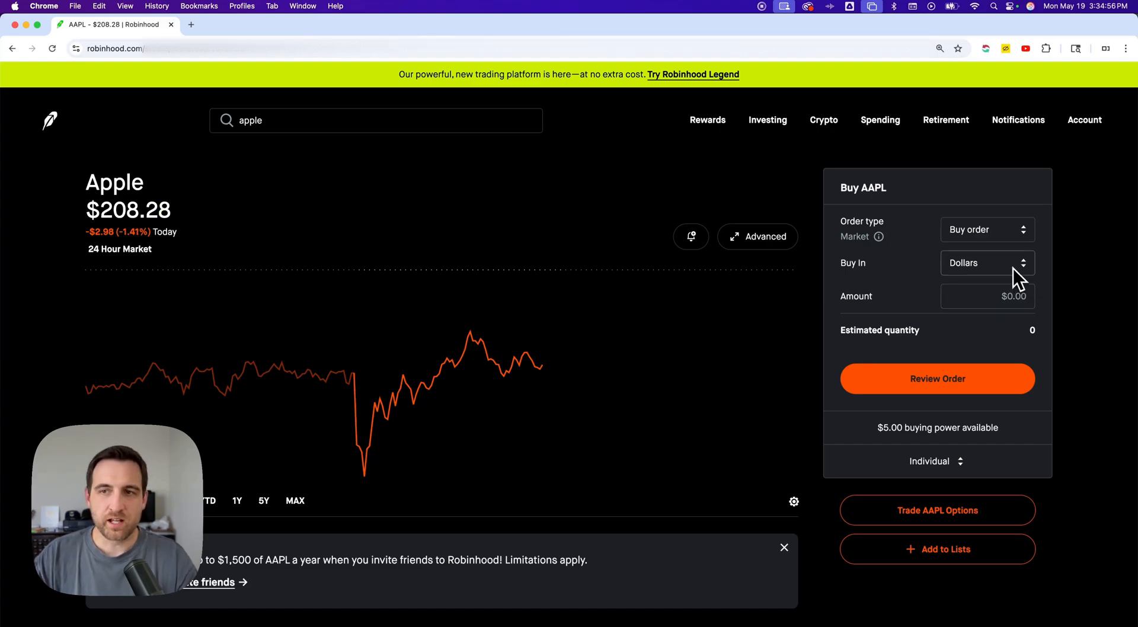
- Enter $2.50 as the AAPL buy amount, estimating about 0.012 shares
{"action": "left_click", "coordinate": [988, 295]}
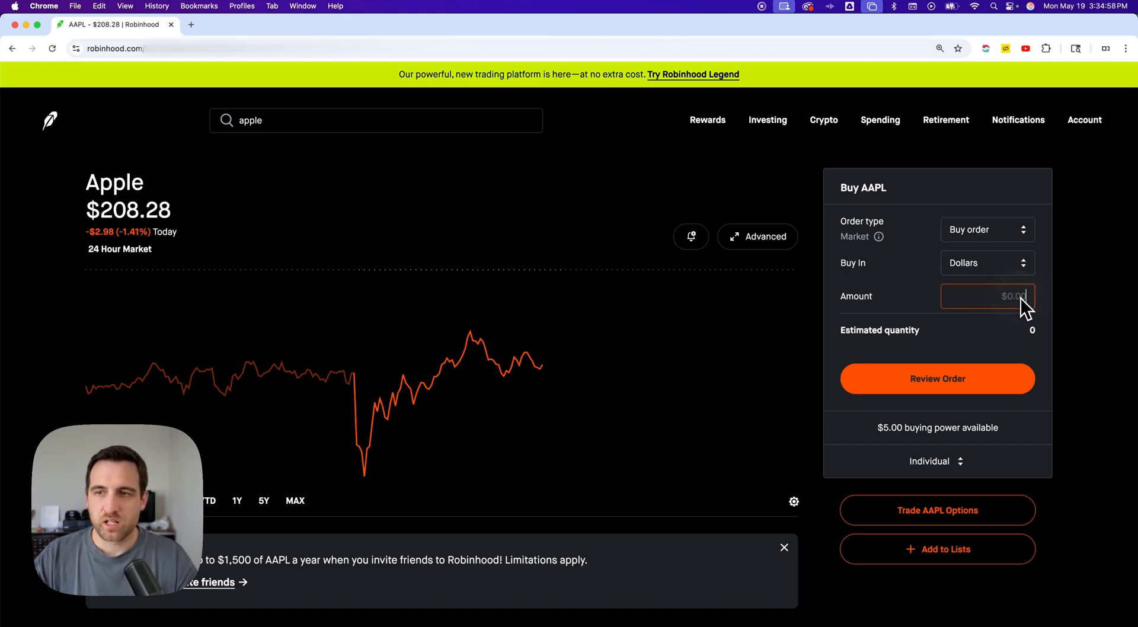
{"action": "type", "text": "2.50"}
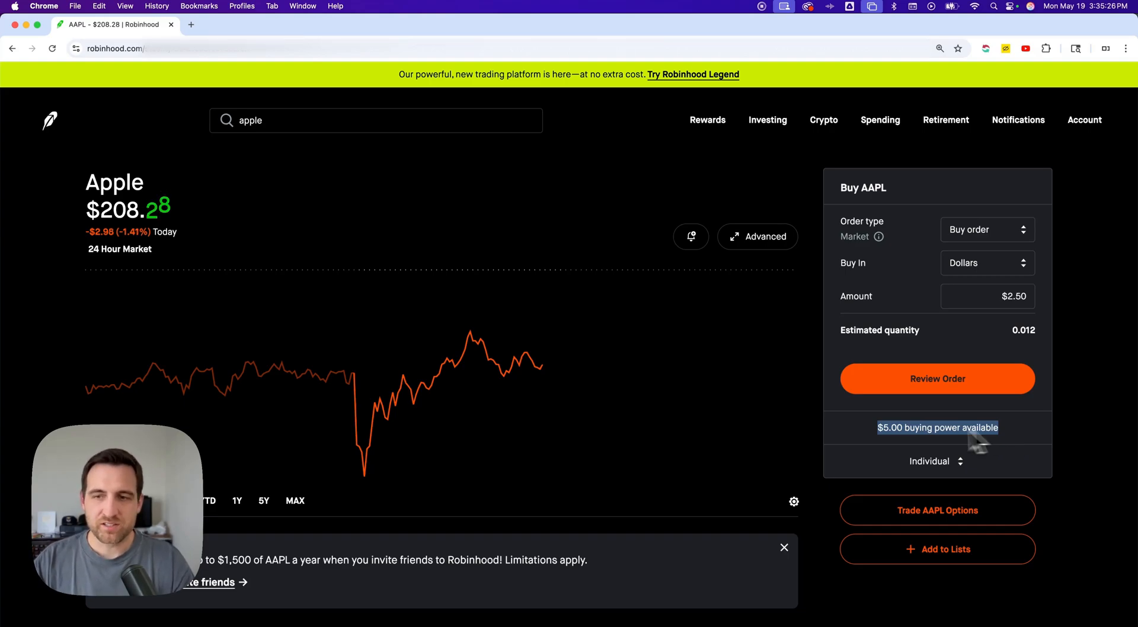
{"action": "mouse_move", "coordinate": [1020, 441]}
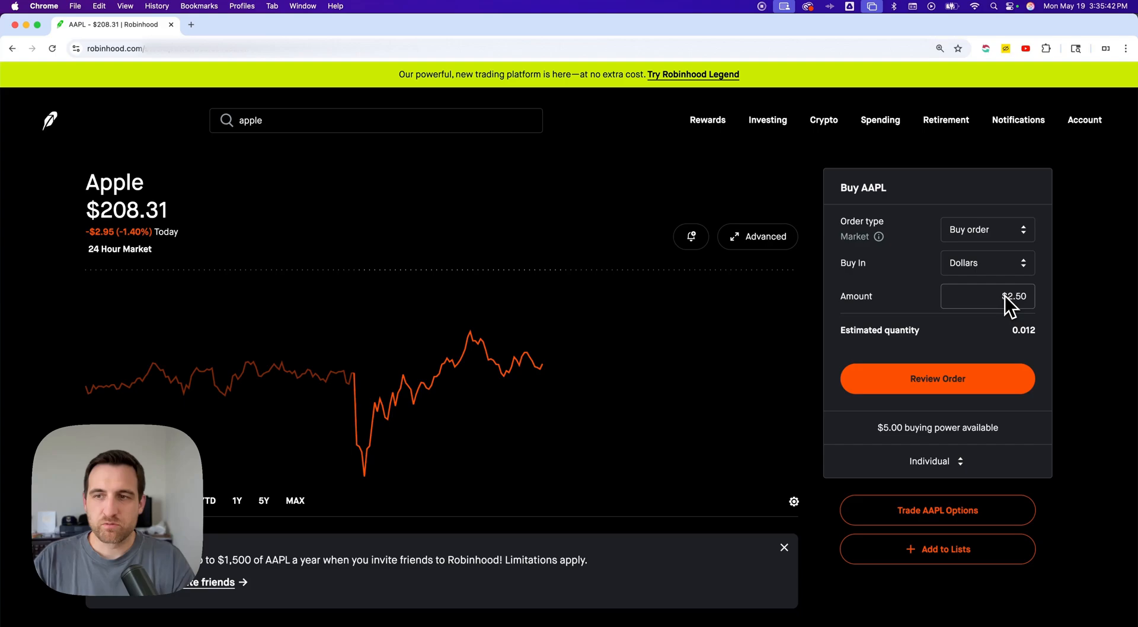
{"action": "mouse_move", "coordinate": [902, 434]}
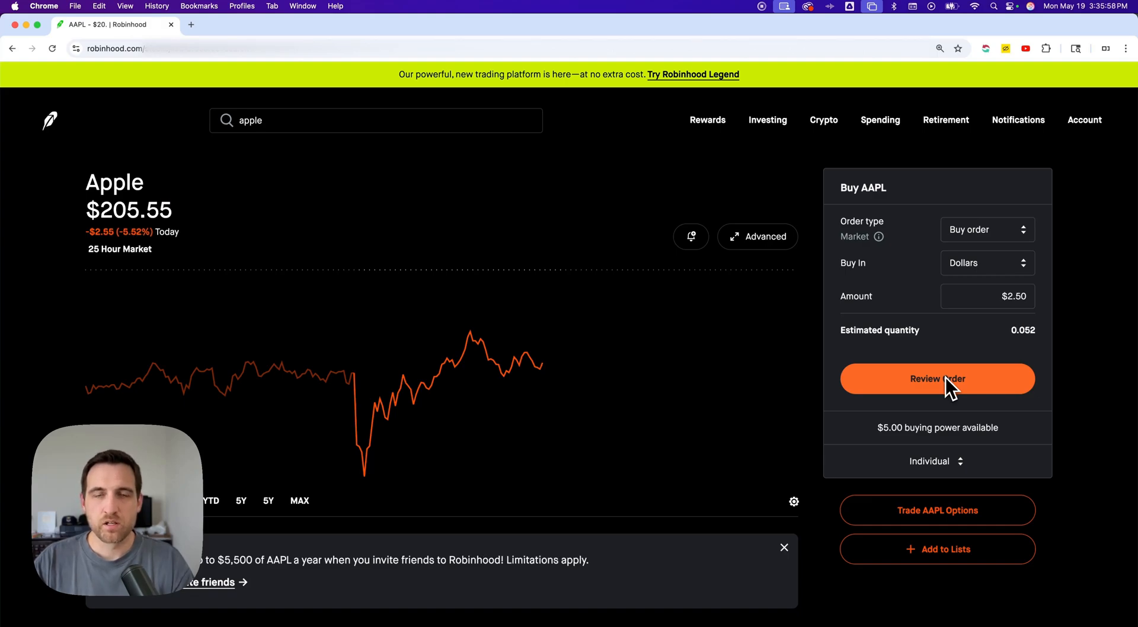
- Review the $2.50 AAPL market order and highlight the order summary text
{"action": "left_click", "coordinate": [937, 378]}
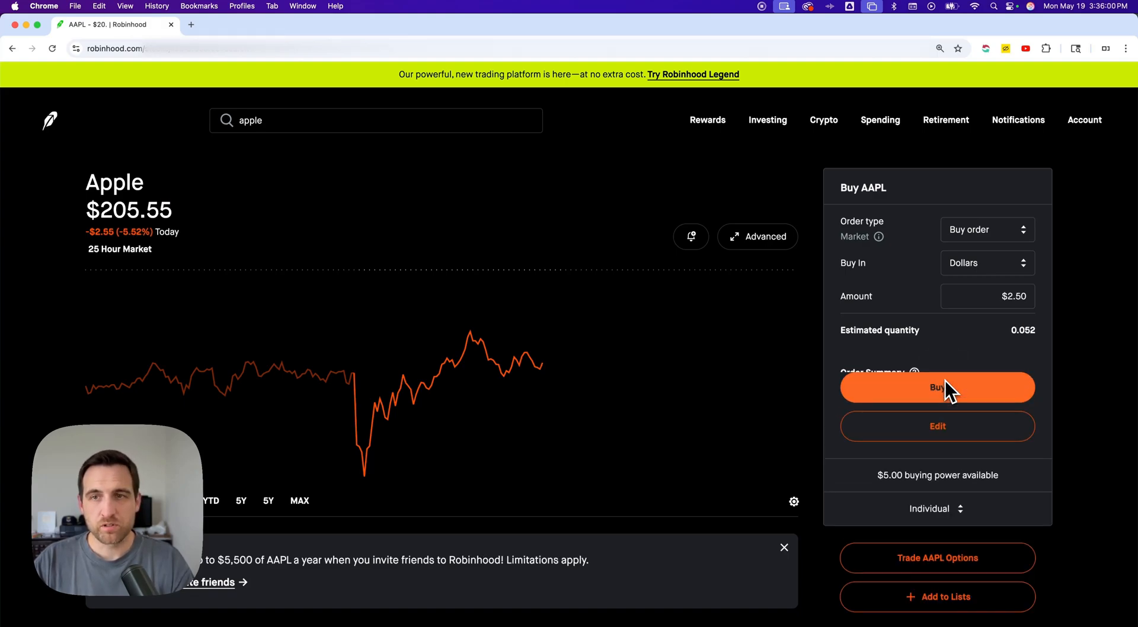
{"action": "left_click", "coordinate": [937, 387]}
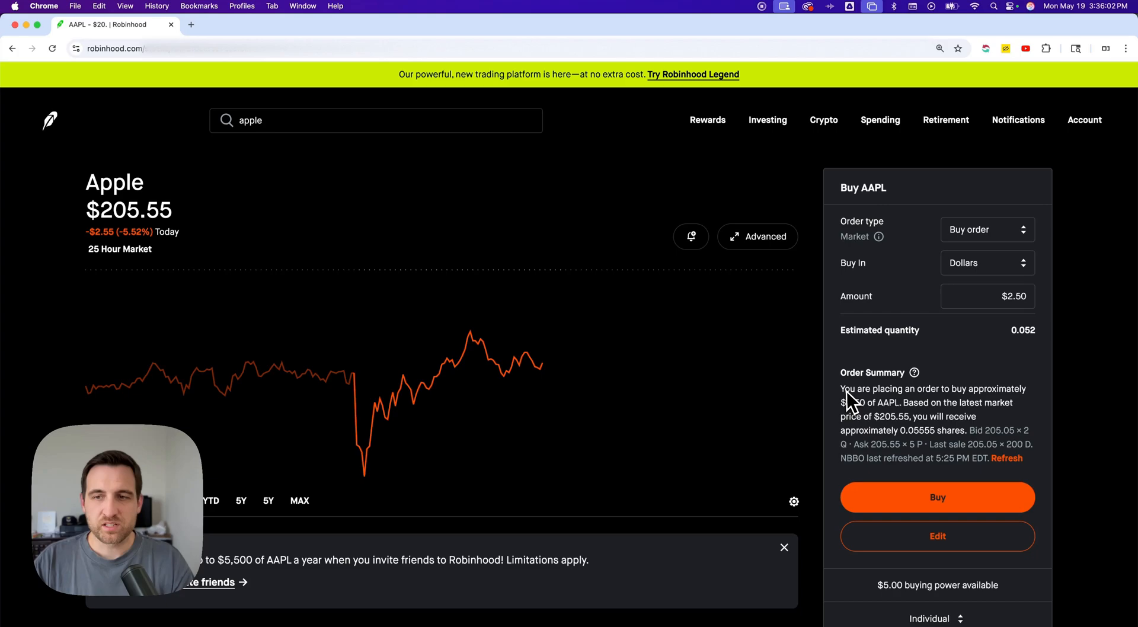
{"action": "left_click_drag", "start_coordinate": [848, 393], "coordinate": [1024, 392]}
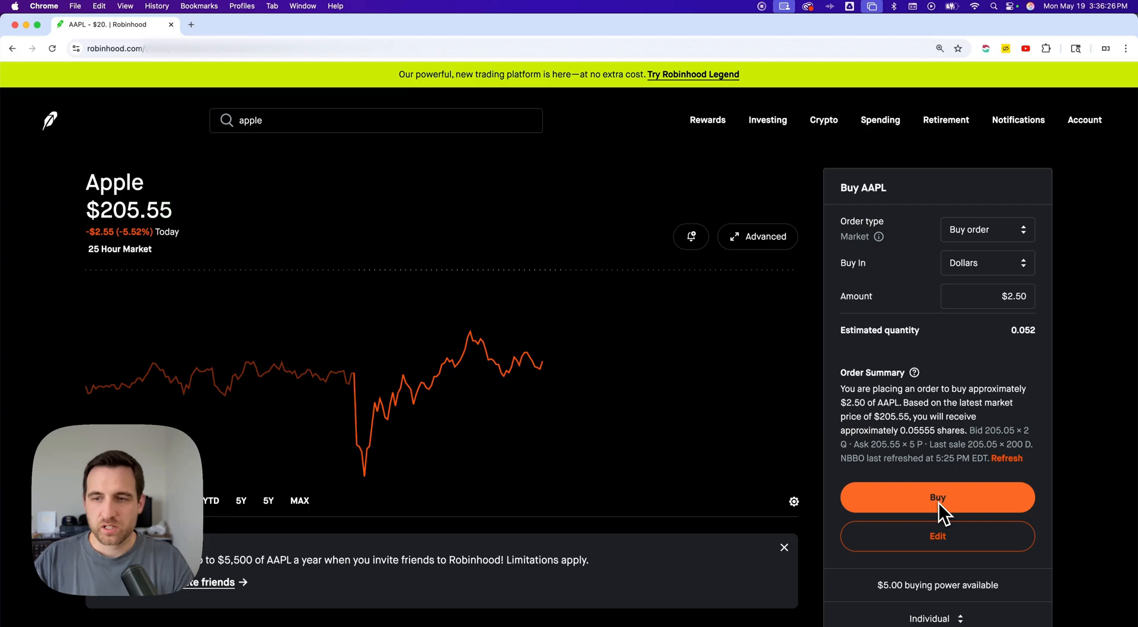
- Submit the buy order, purchasing 0.05555 AAPL shares at $205.55
{"action": "left_click", "coordinate": [938, 498]}
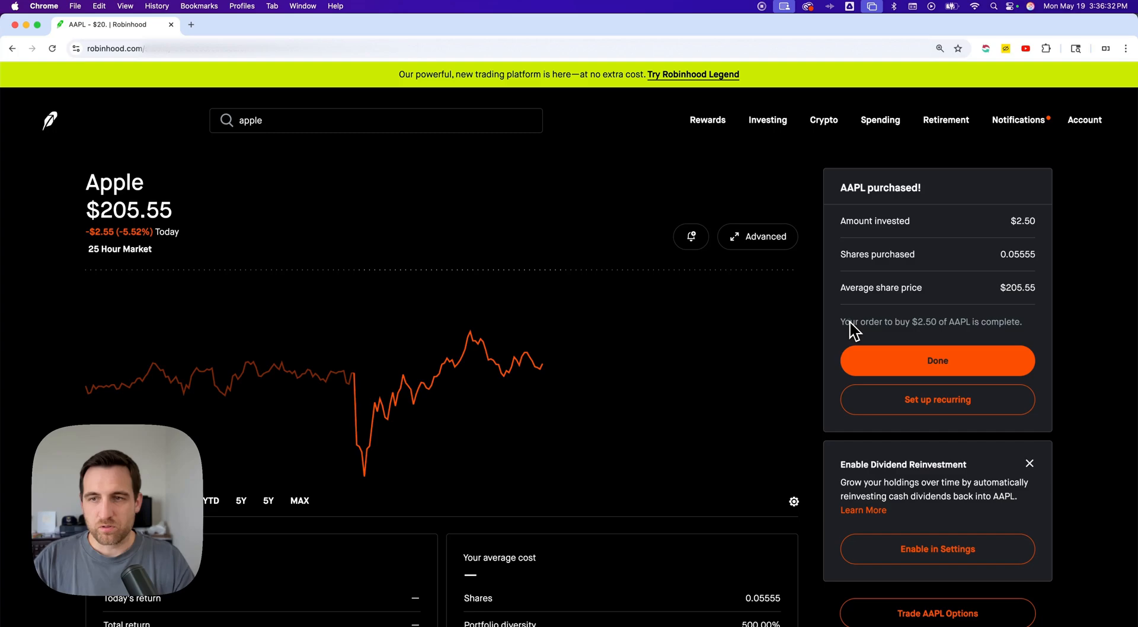
{"action": "mouse_move", "coordinate": [1071, 330]}
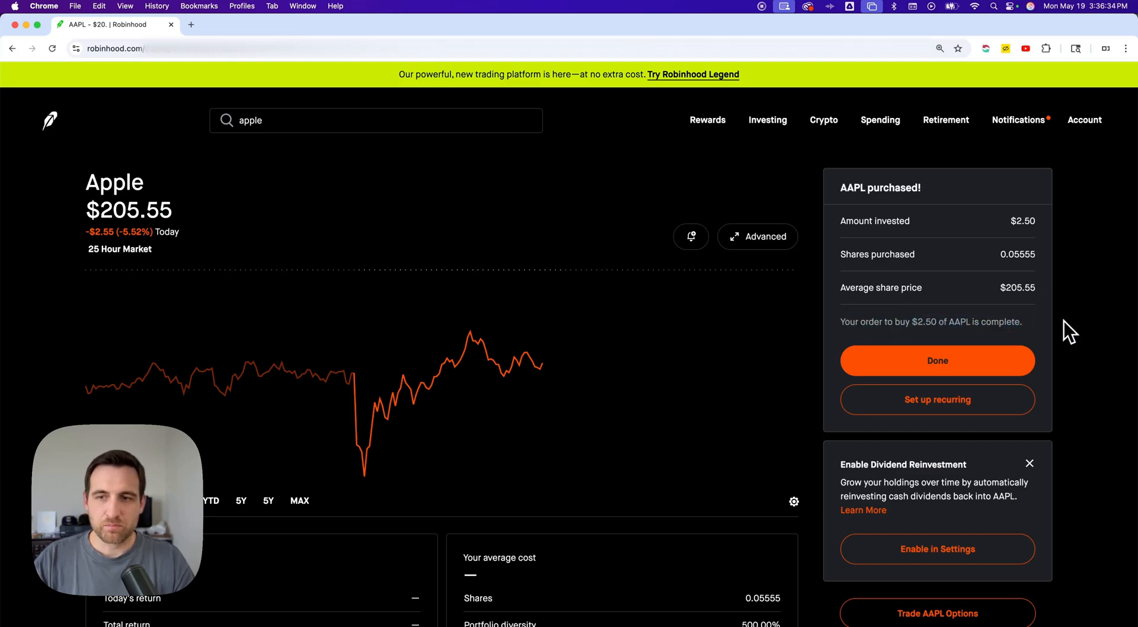